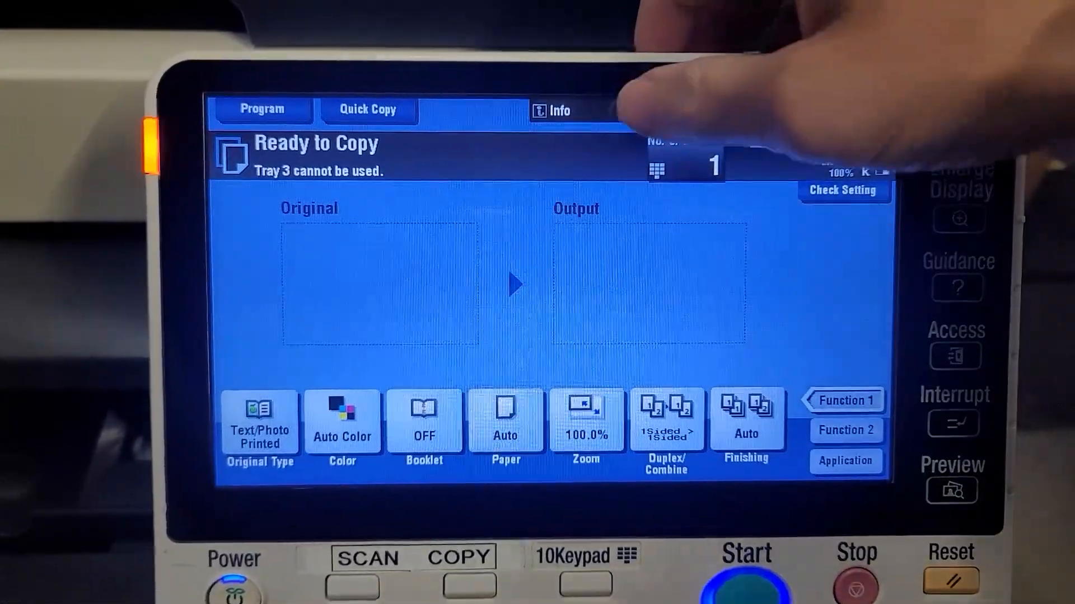
Open the Fiery E100 controller details and start Run Setup to get the password prompt.
click(552, 111)
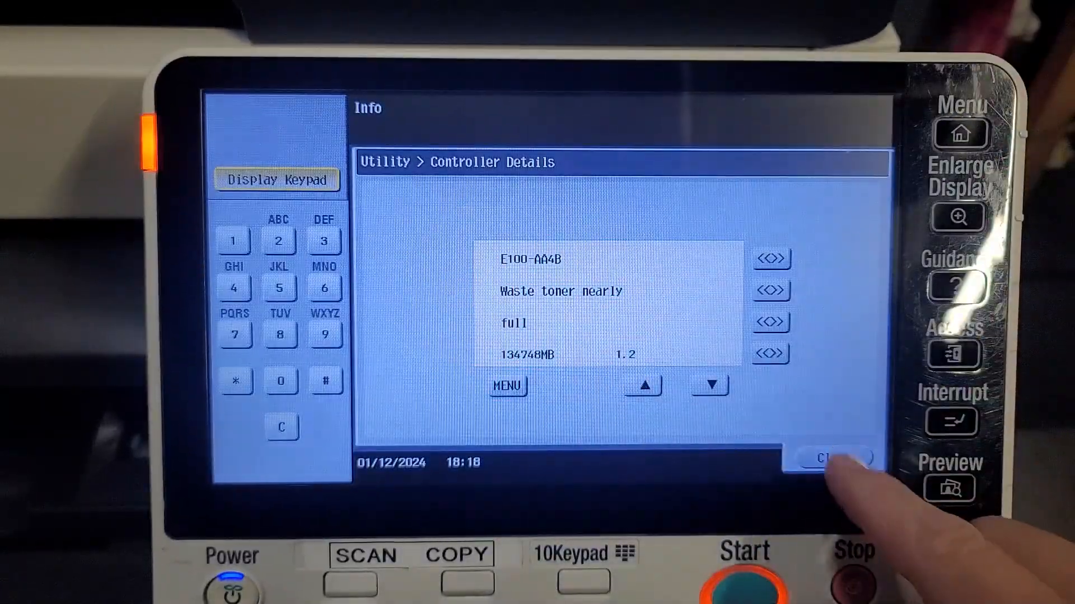
click(834, 459)
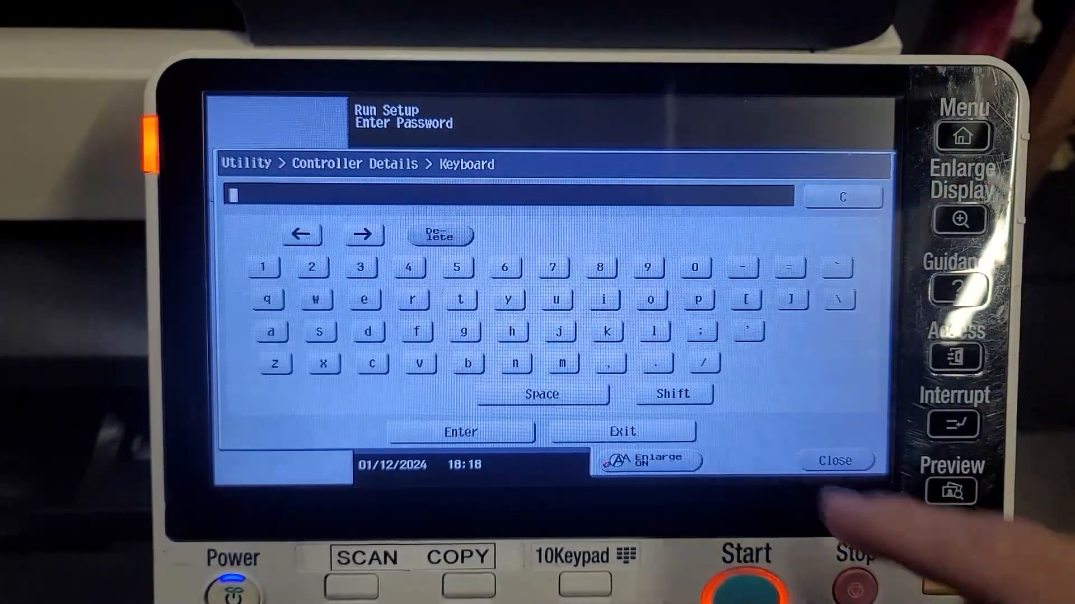
Enter and submit the admin setup password to reach Network Setup.
click(672, 393)
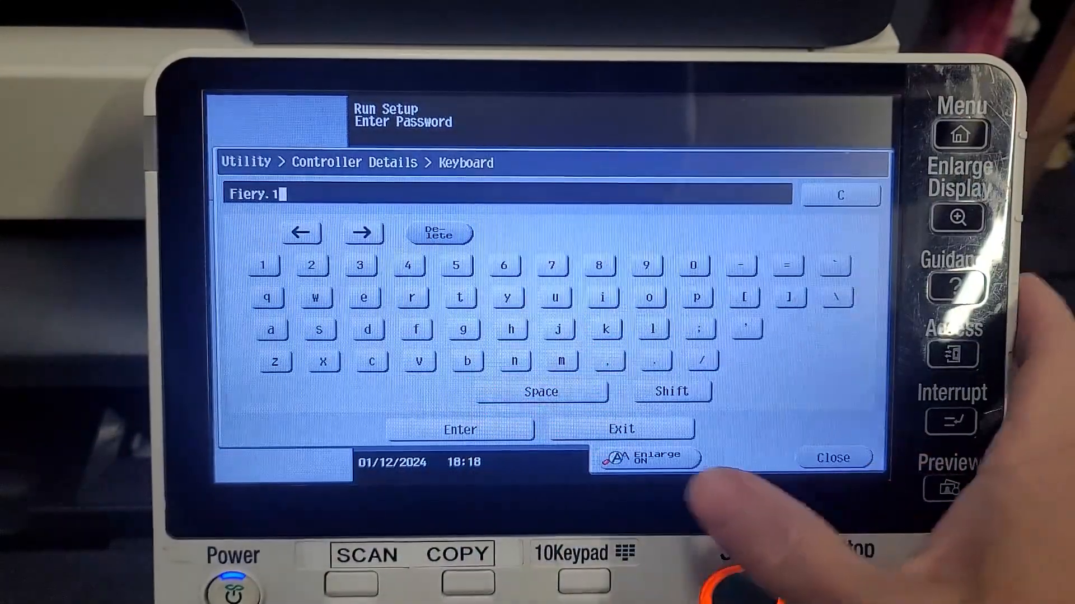
click(460, 428)
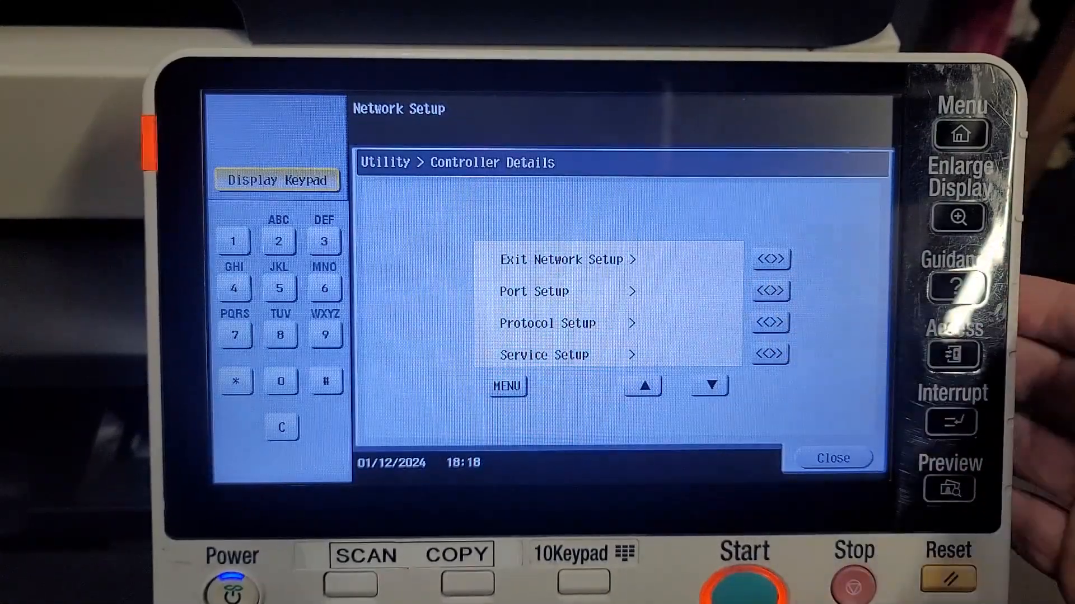
Go through Protocol Setup, save and exit Network Setup, then open Print Pages.
click(547, 323)
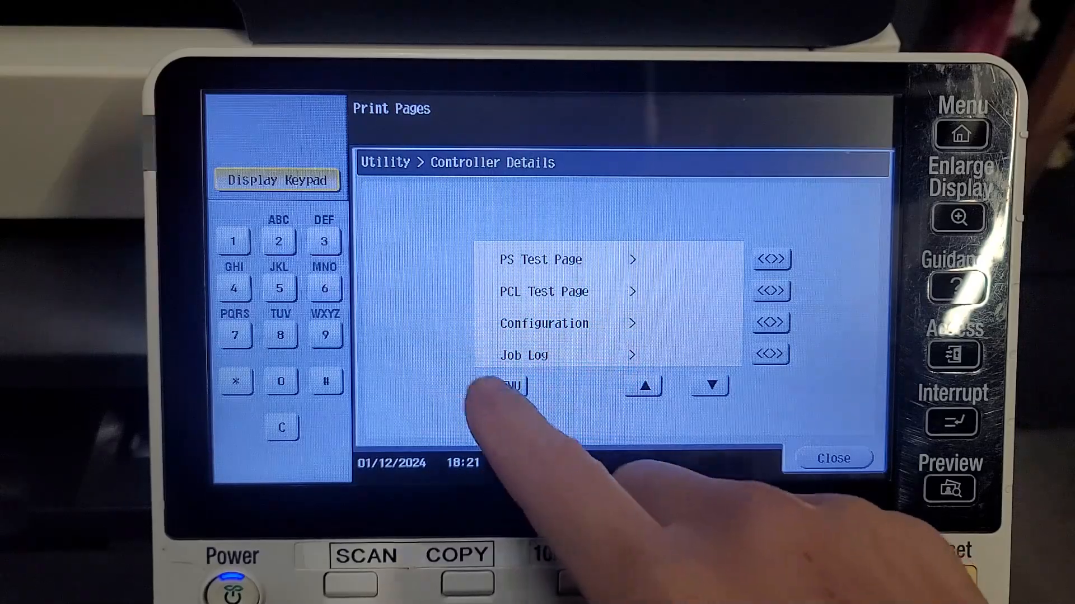
Return to the main Utility menu and close it.
click(507, 385)
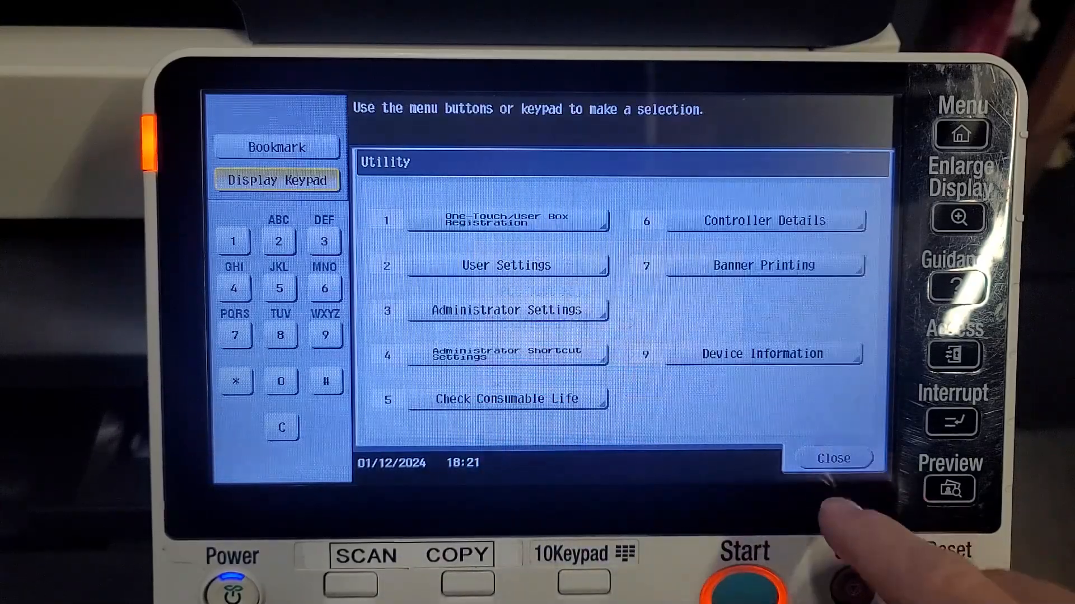
click(834, 457)
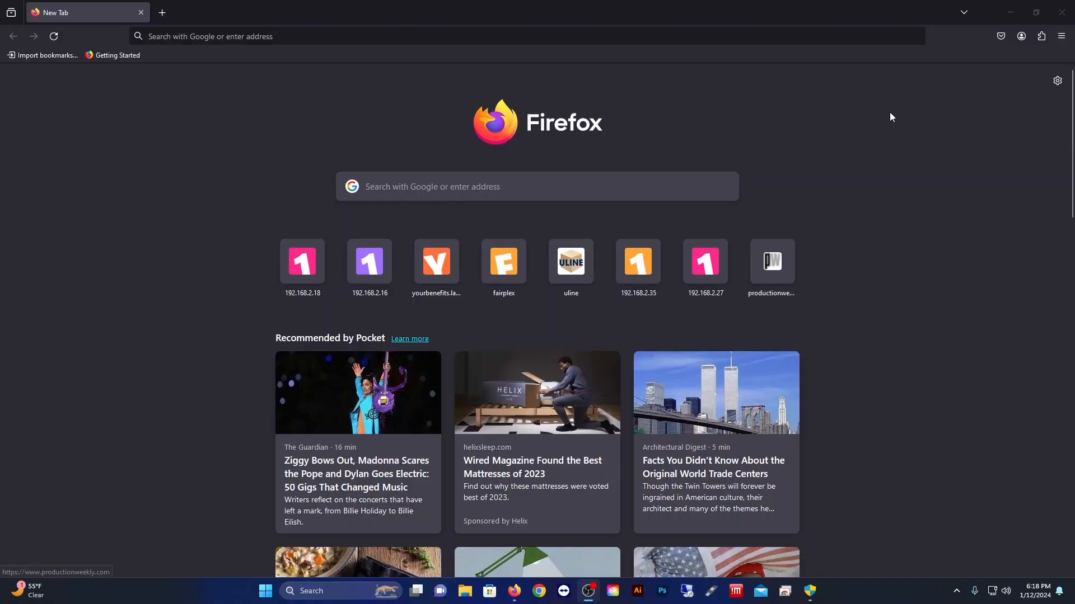
Load the Fiery E100-AA4B WebTools home page at 192.168.2.23.
click(480, 37)
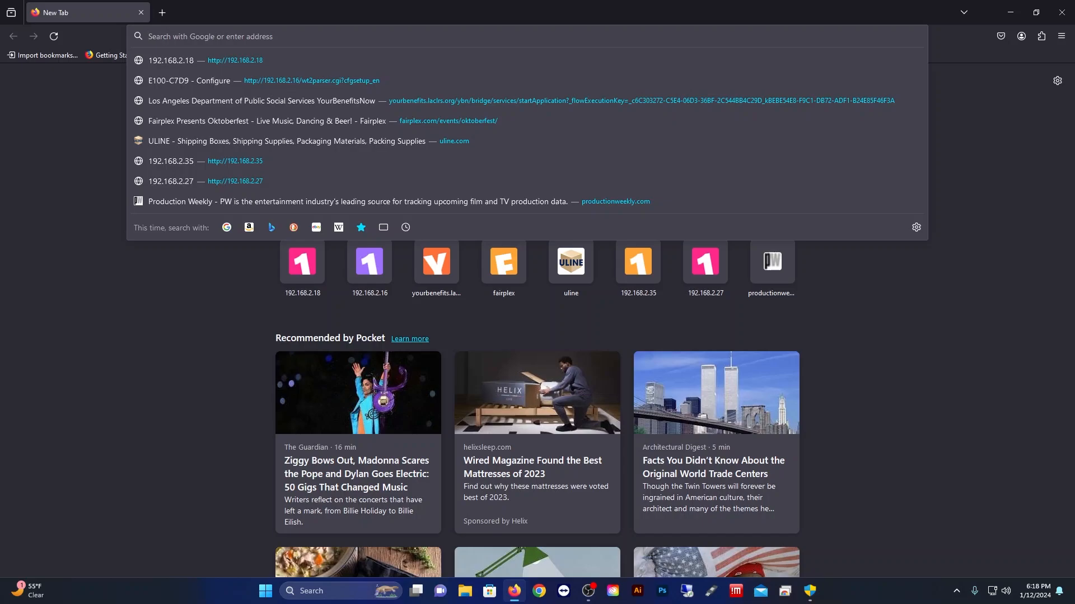
text(192.168.2.18/)
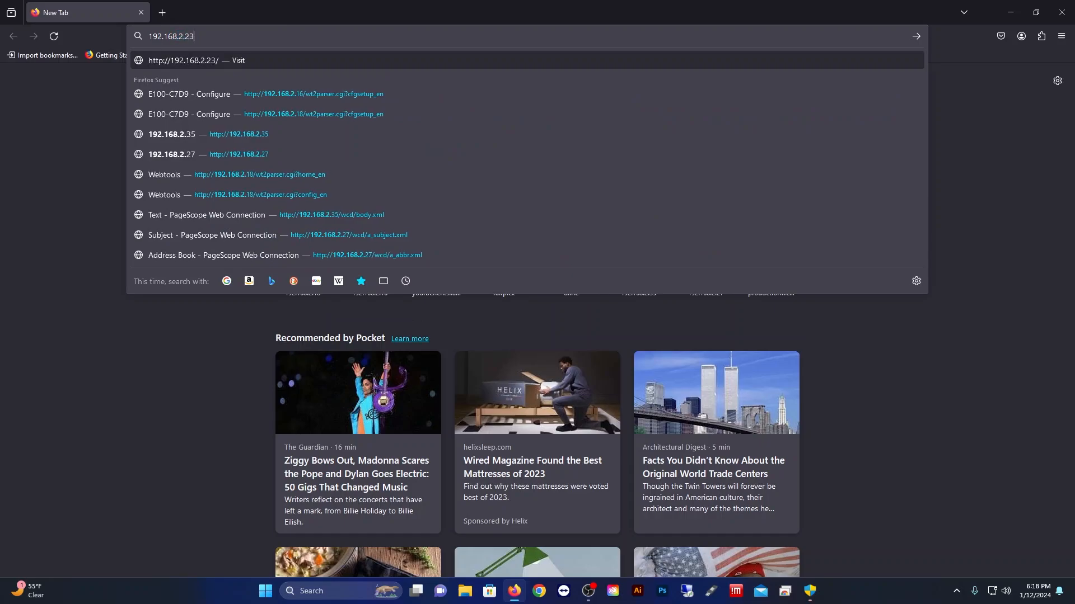
key(Return)
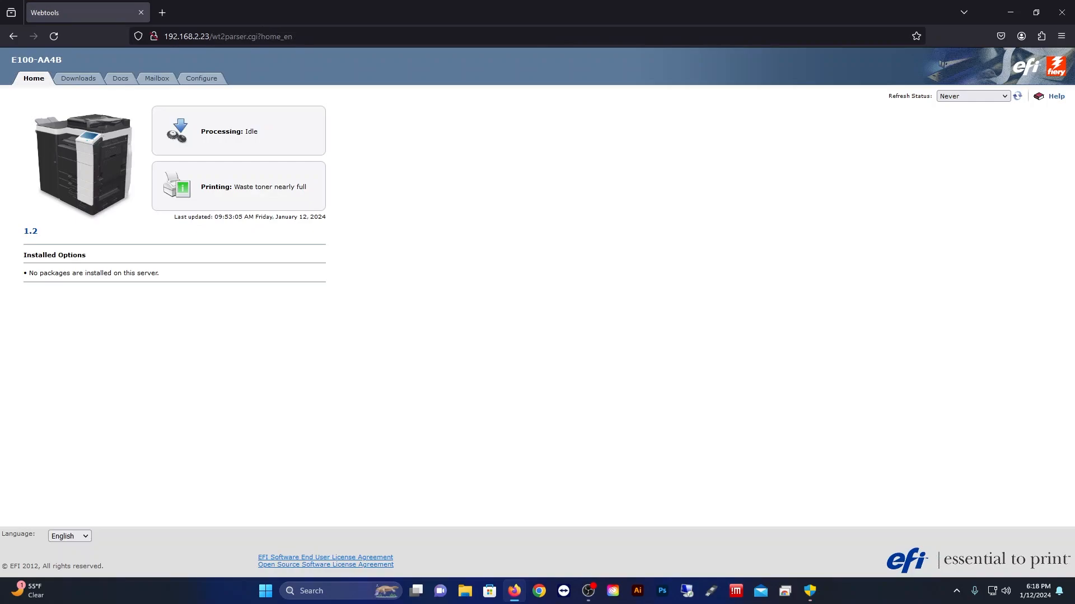
mouse_move(2, 113)
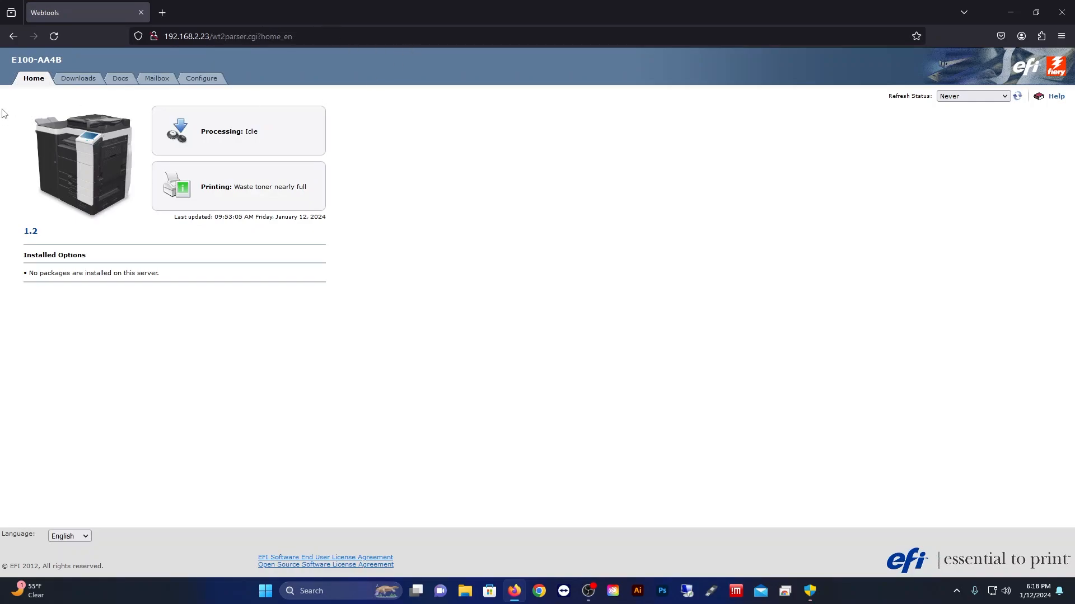
mouse_move(83, 111)
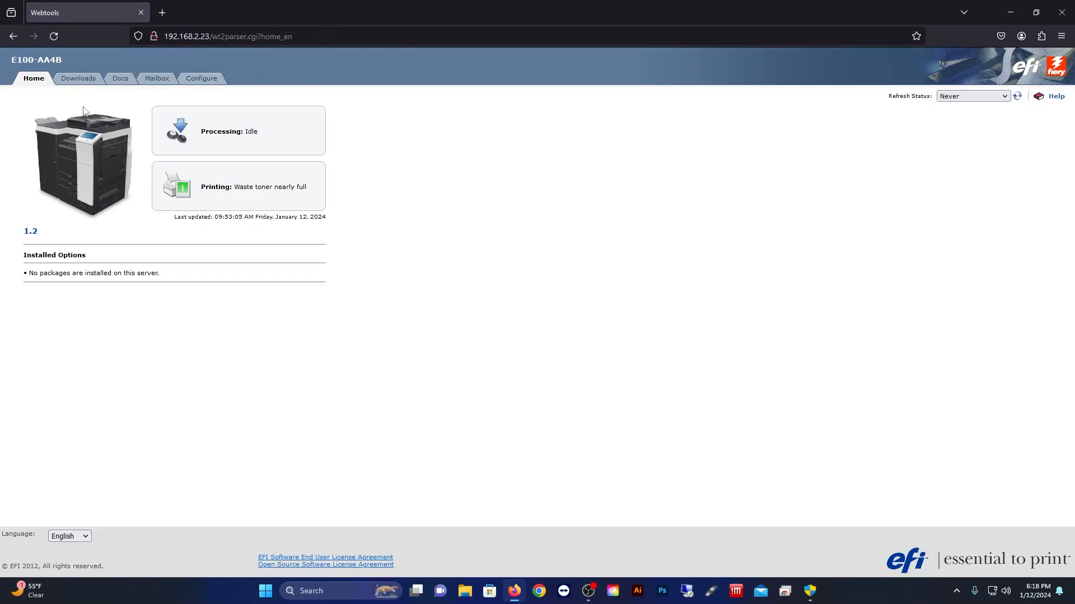
Visit the Downloads, Docs, Mailbox and Configure pages in WebTools.
click(77, 78)
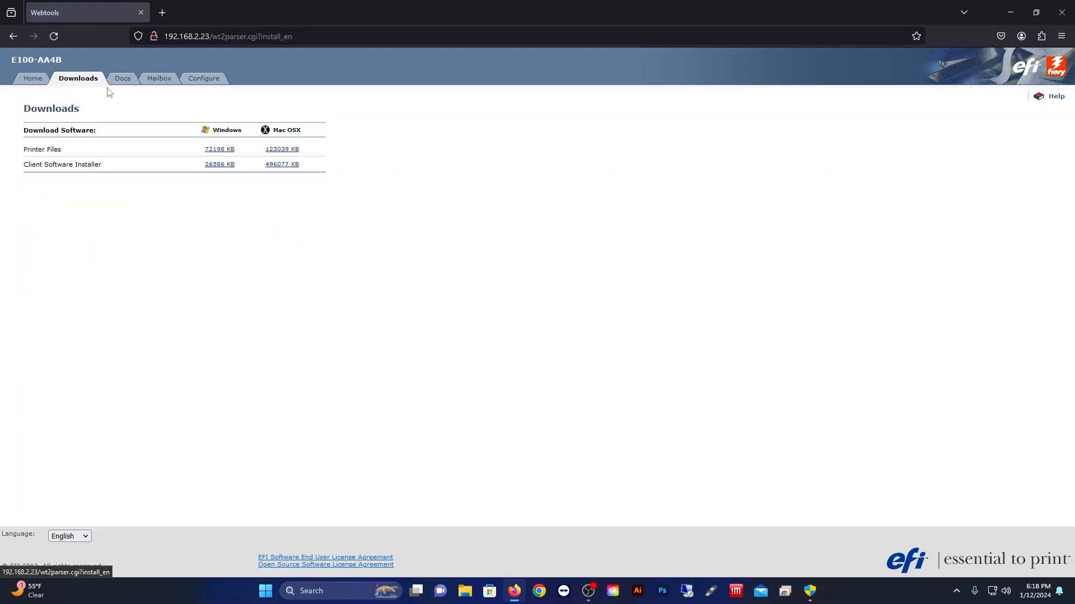
mouse_move(226, 147)
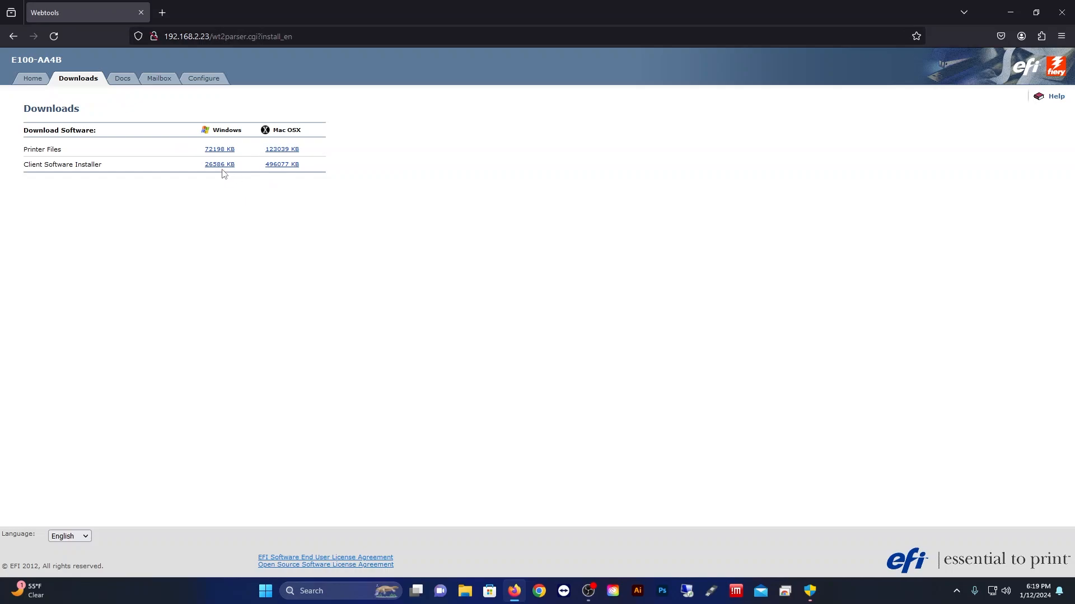
click(118, 78)
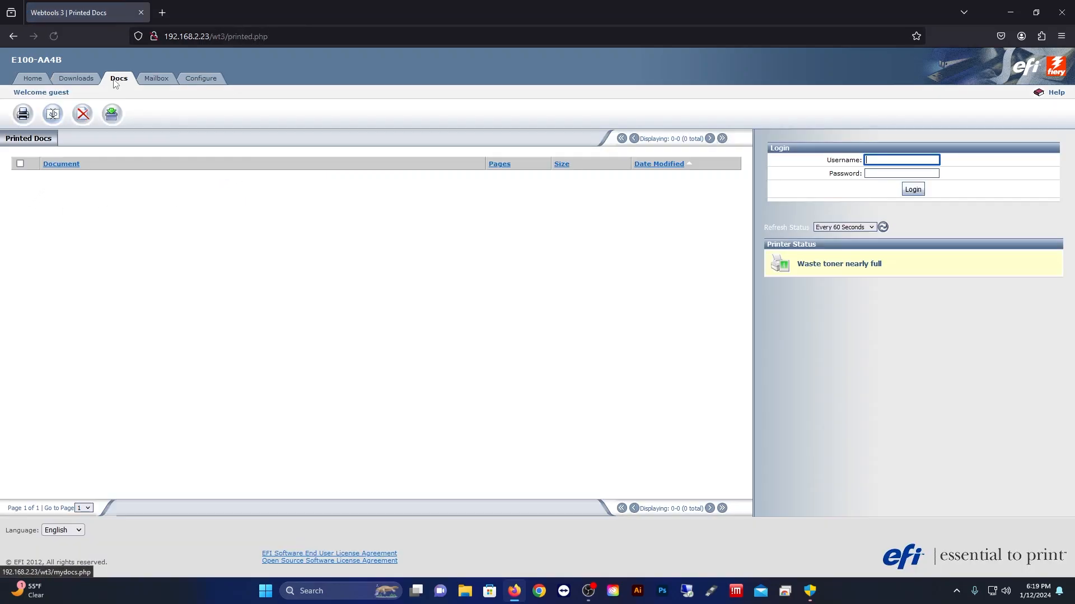
click(156, 78)
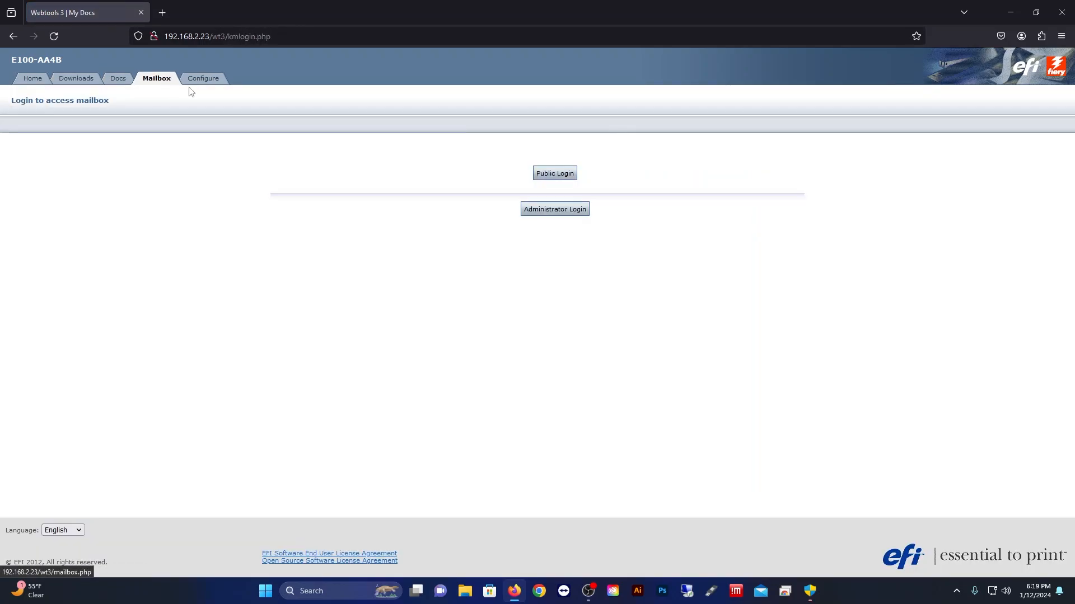
click(203, 78)
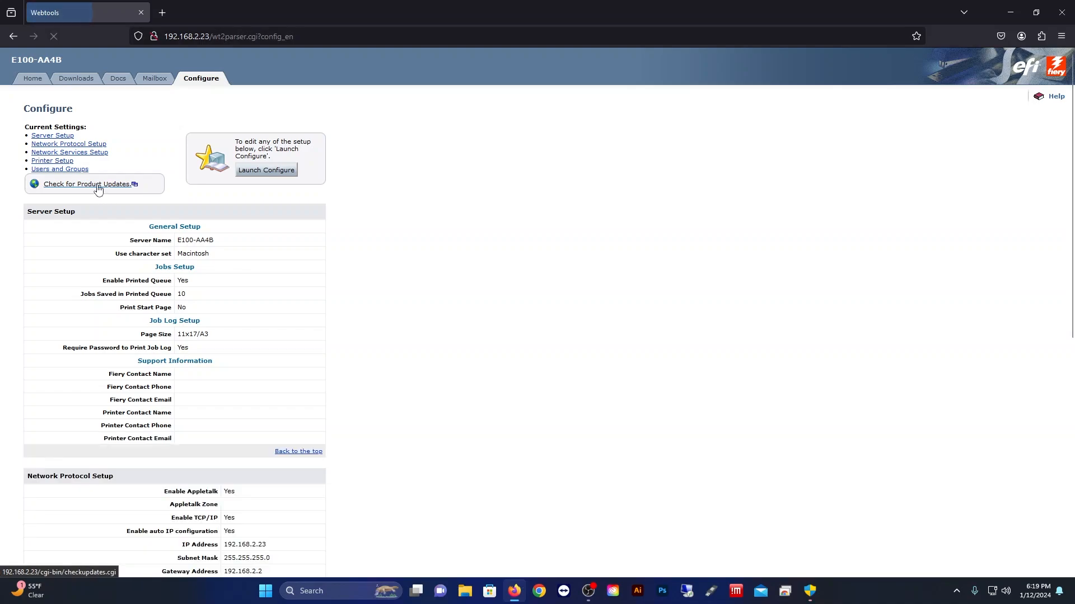
Check for product updates and switch to the WebUpdater page listing four E100 patches.
click(91, 184)
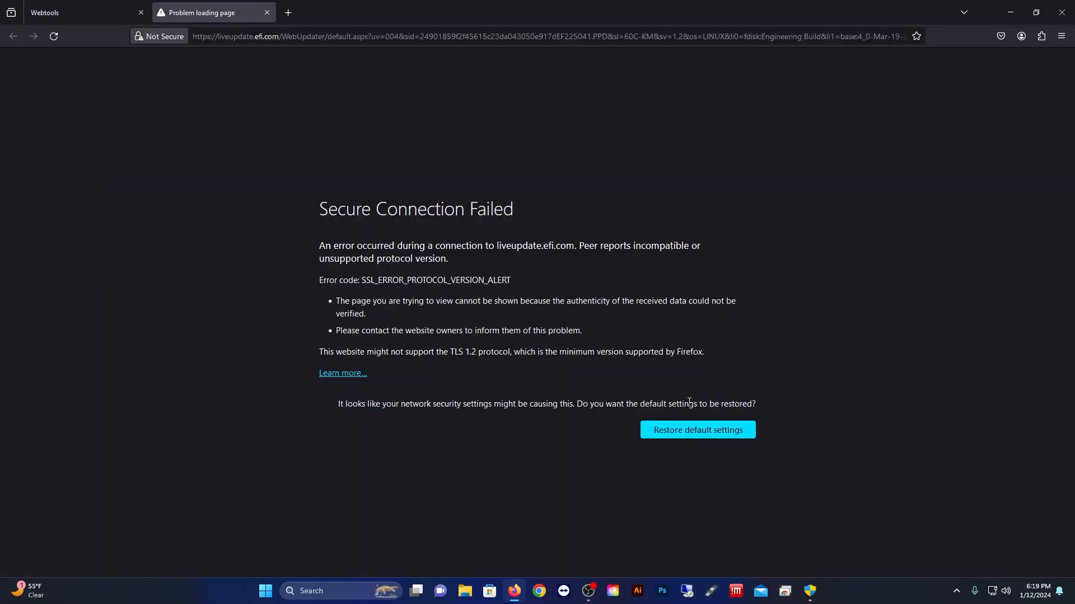
mouse_move(397, 348)
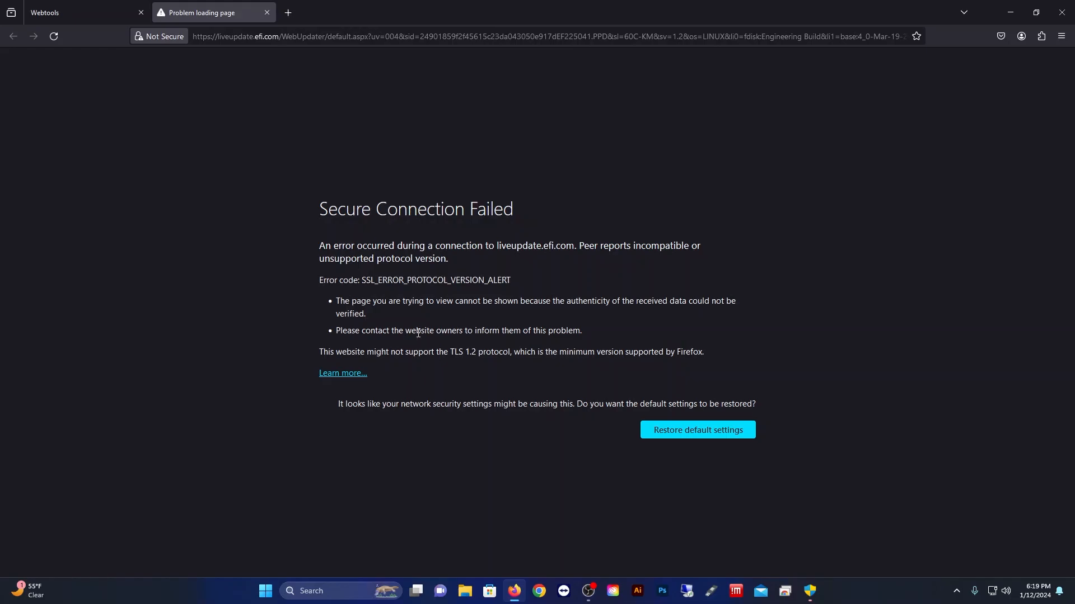
mouse_move(343, 378)
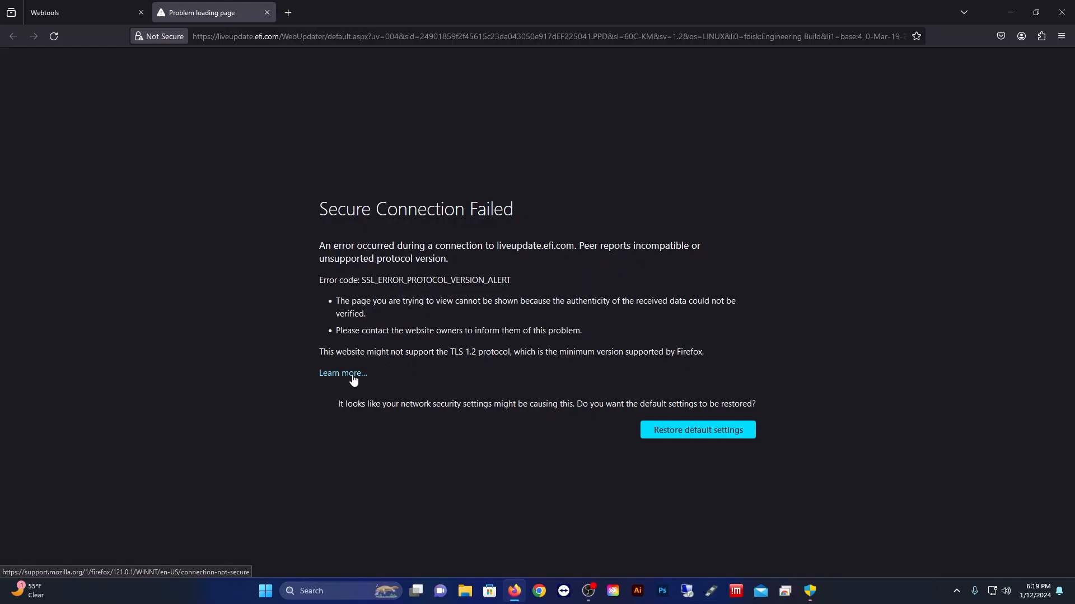
click(343, 373)
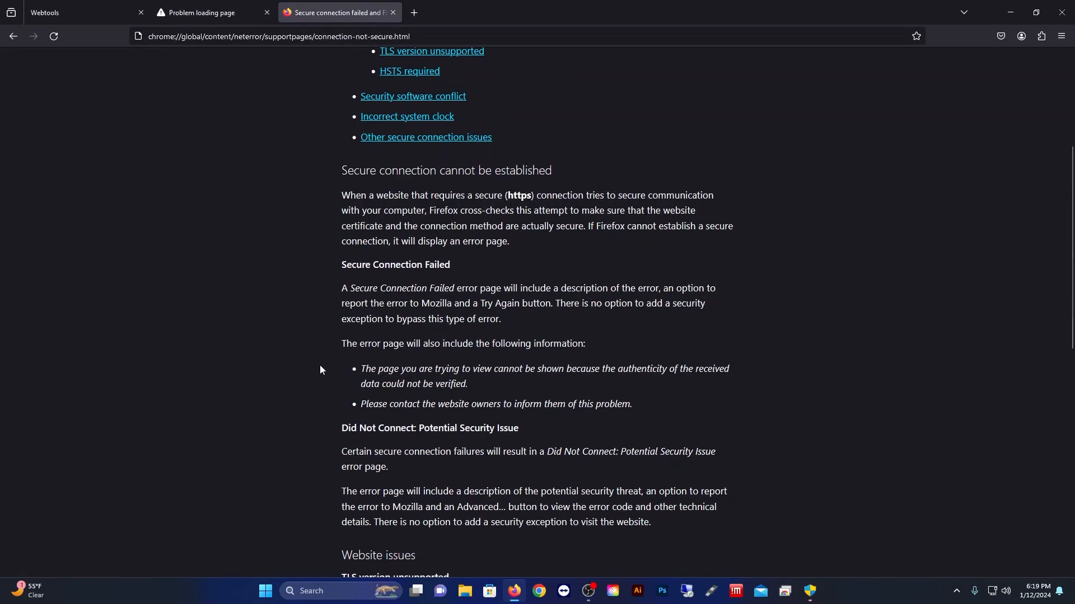
click(206, 12)
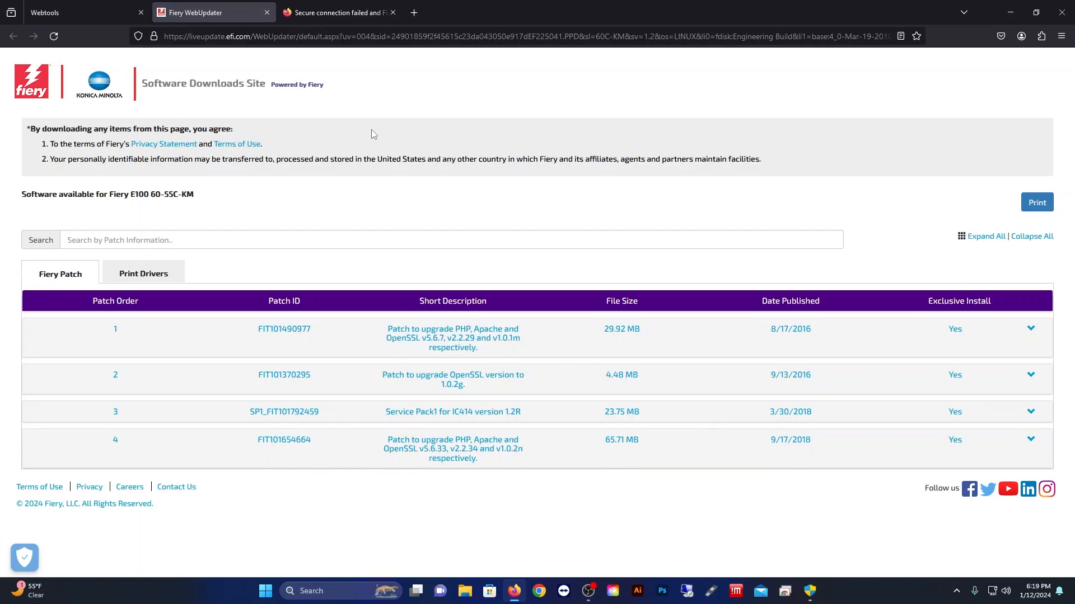
mouse_move(379, 132)
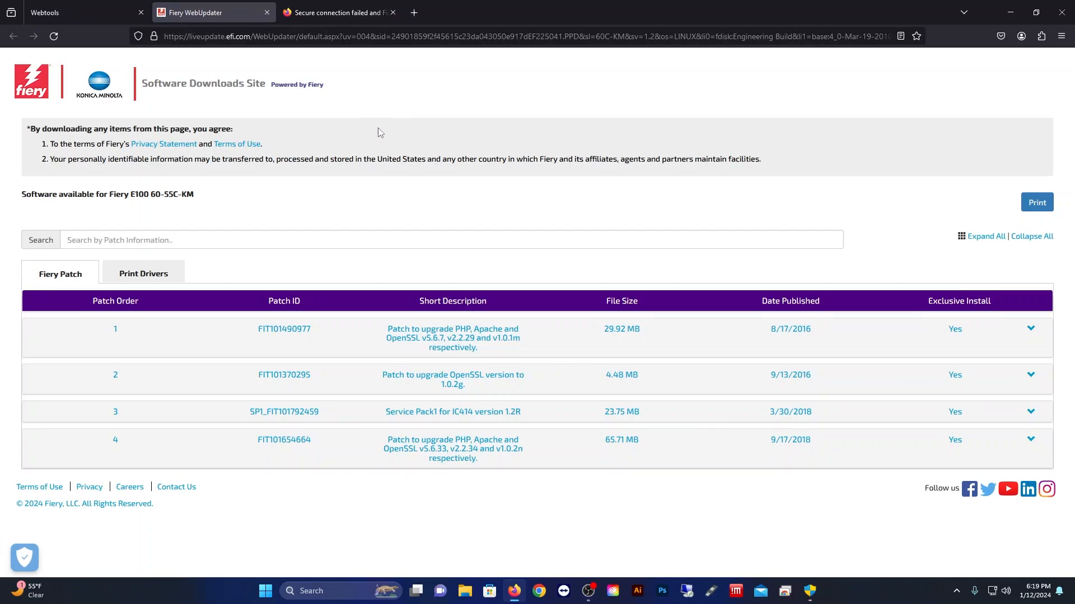
mouse_move(404, 342)
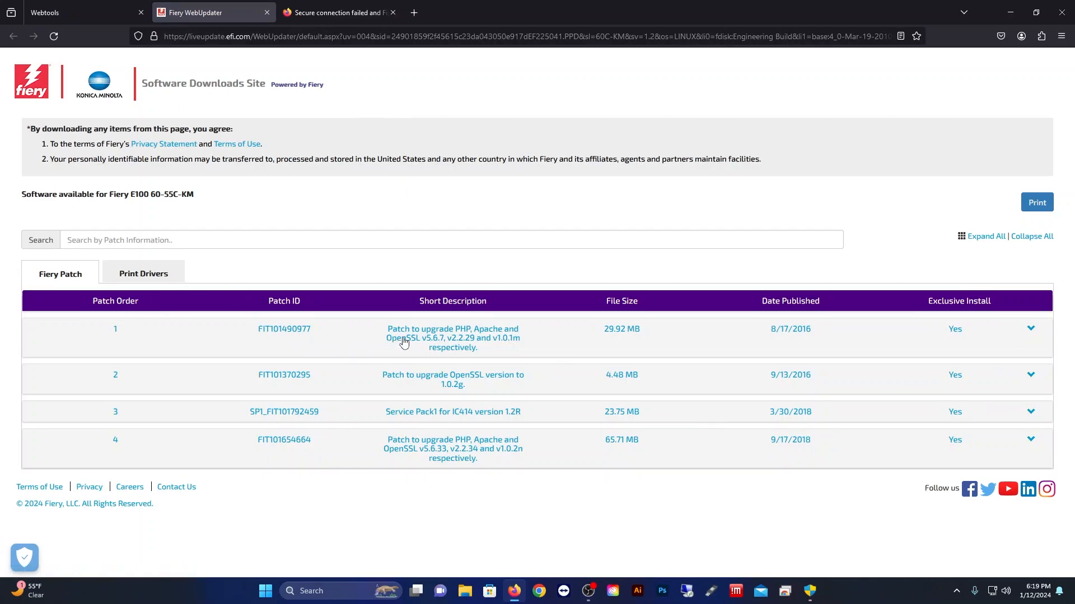
Close the help tab, expand patch 1 and download FIT101490977.exe.
click(393, 12)
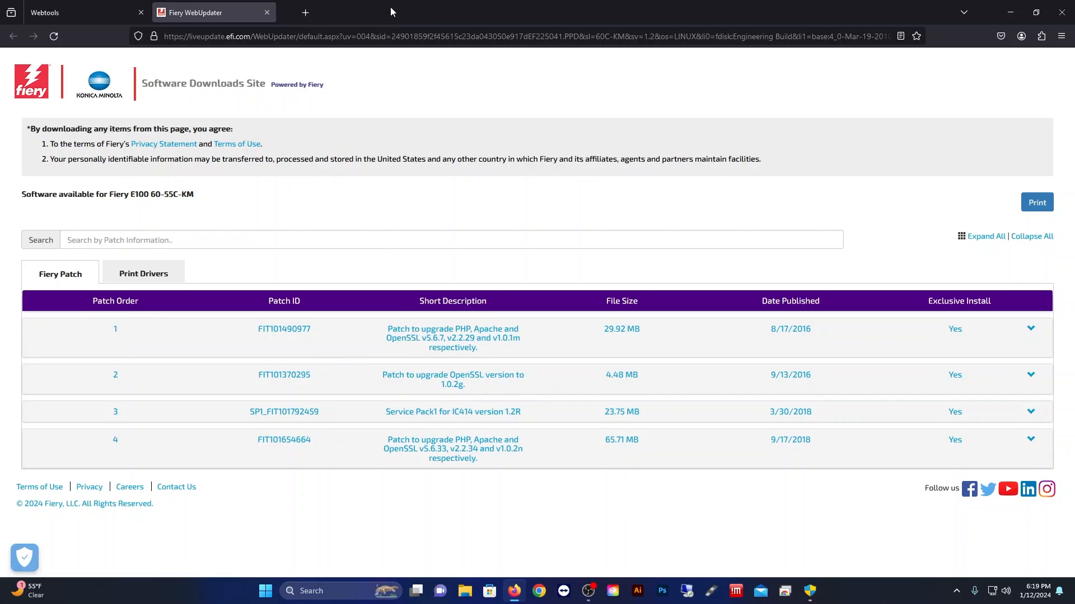
mouse_move(120, 339)
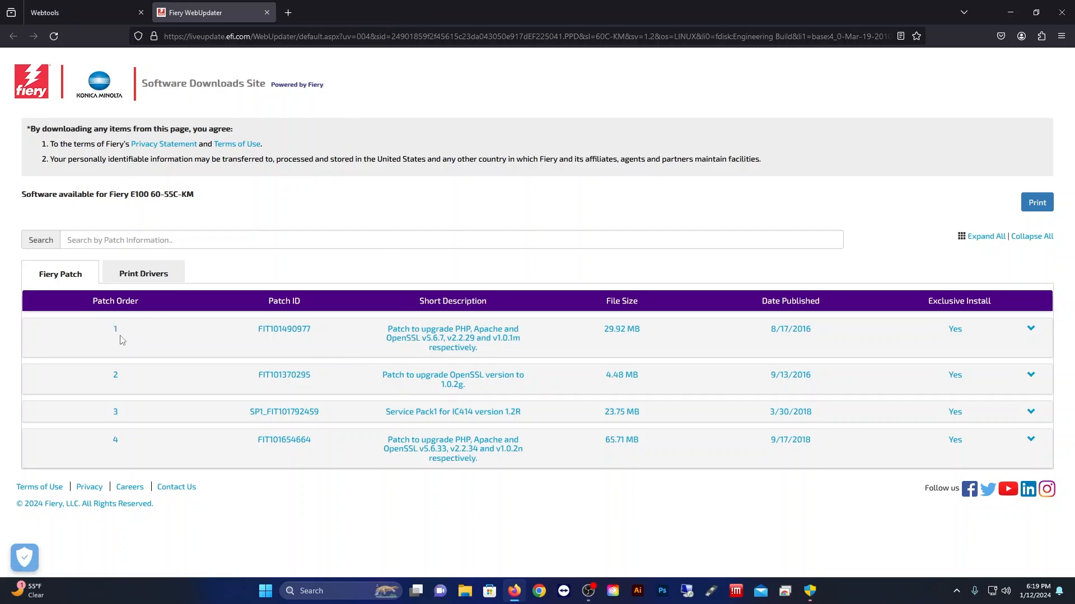
mouse_move(117, 455)
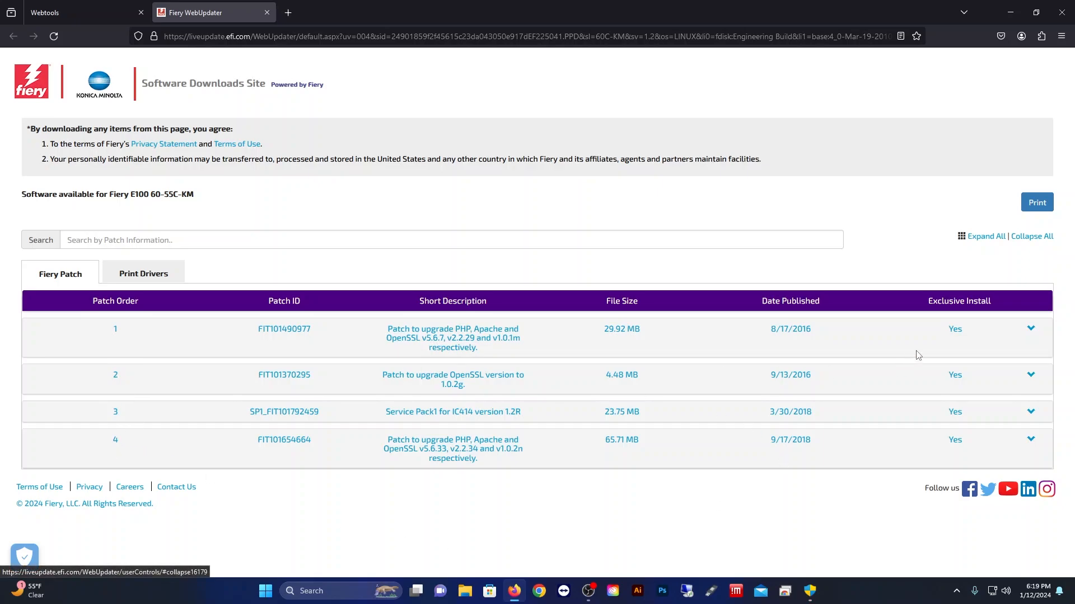
click(1030, 328)
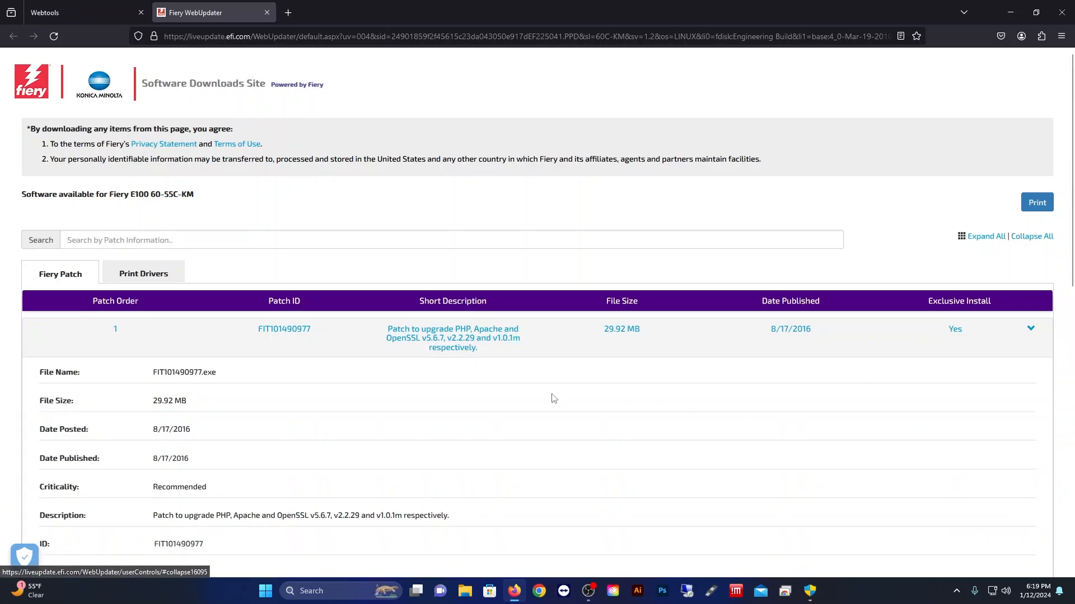
scroll(down, 3)
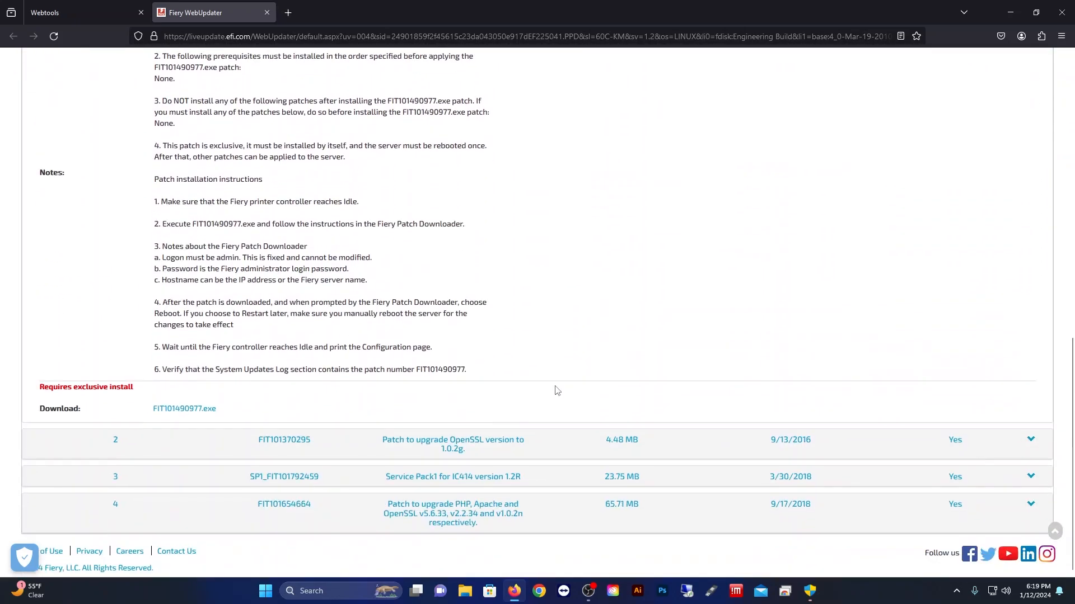
click(184, 408)
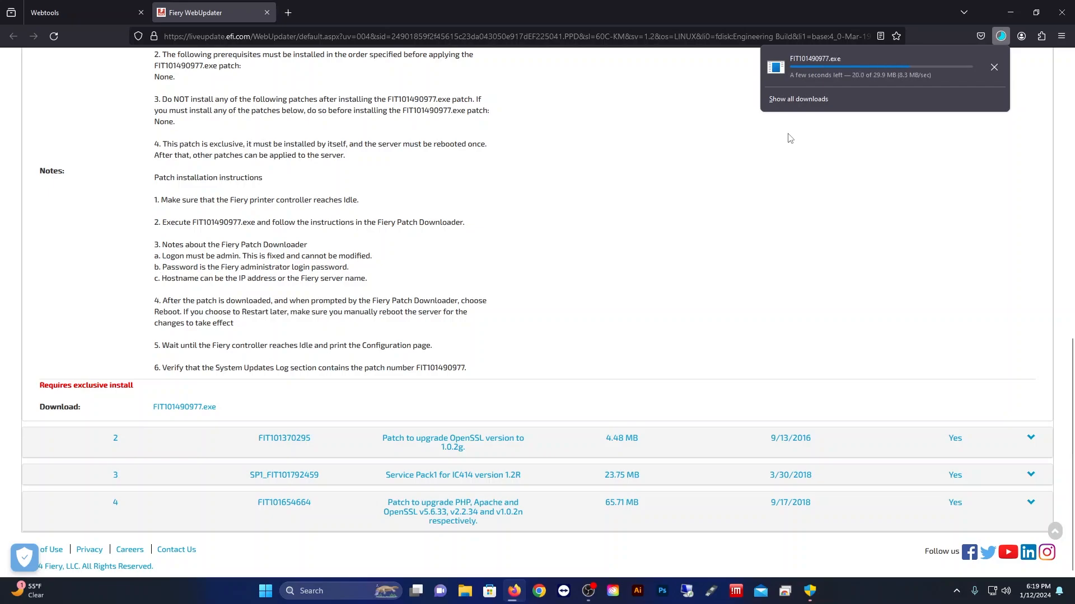
mouse_move(930, 158)
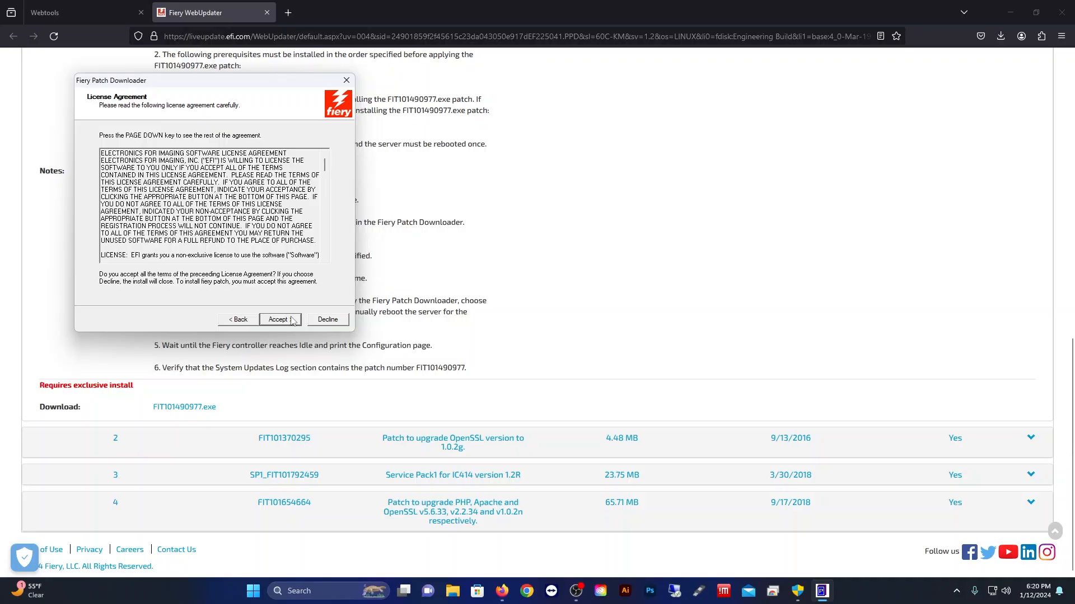
Accept the license and enter the controller's IP address as the logon hostname.
click(279, 319)
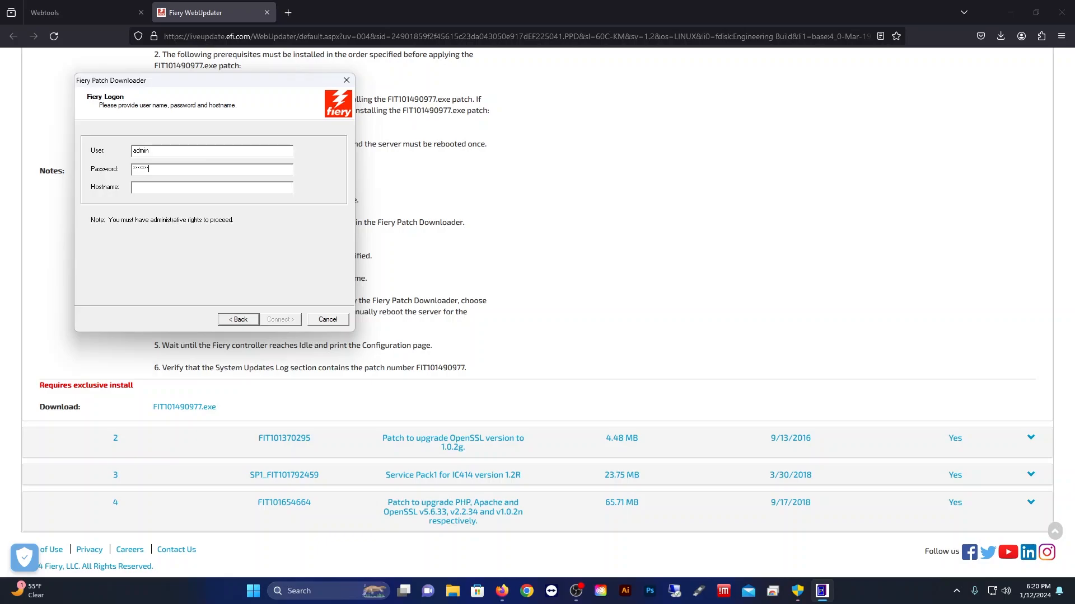
click(205, 187)
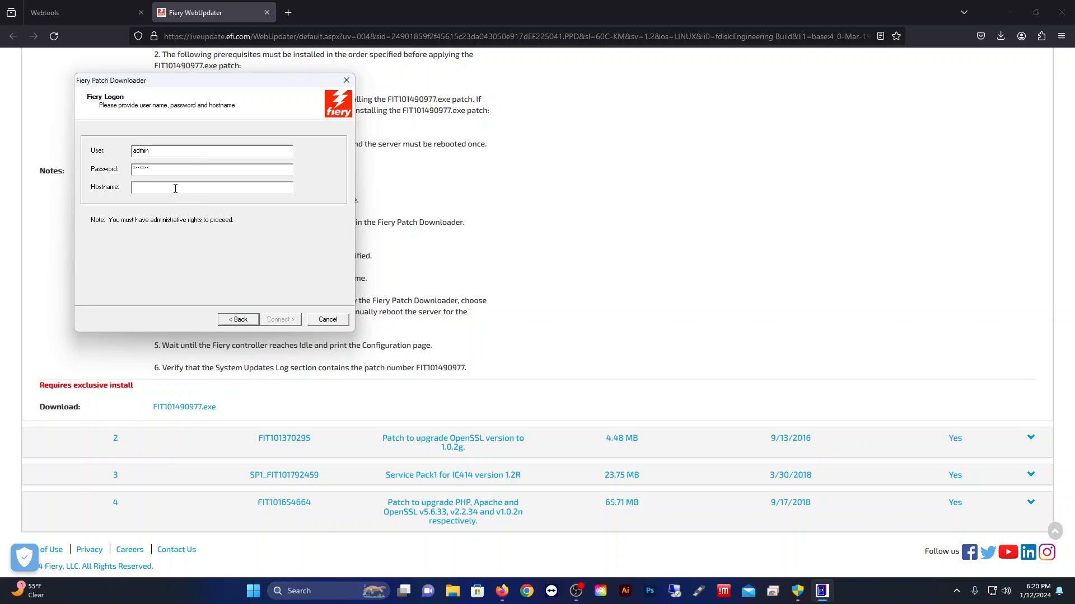
text(192.168.2.)
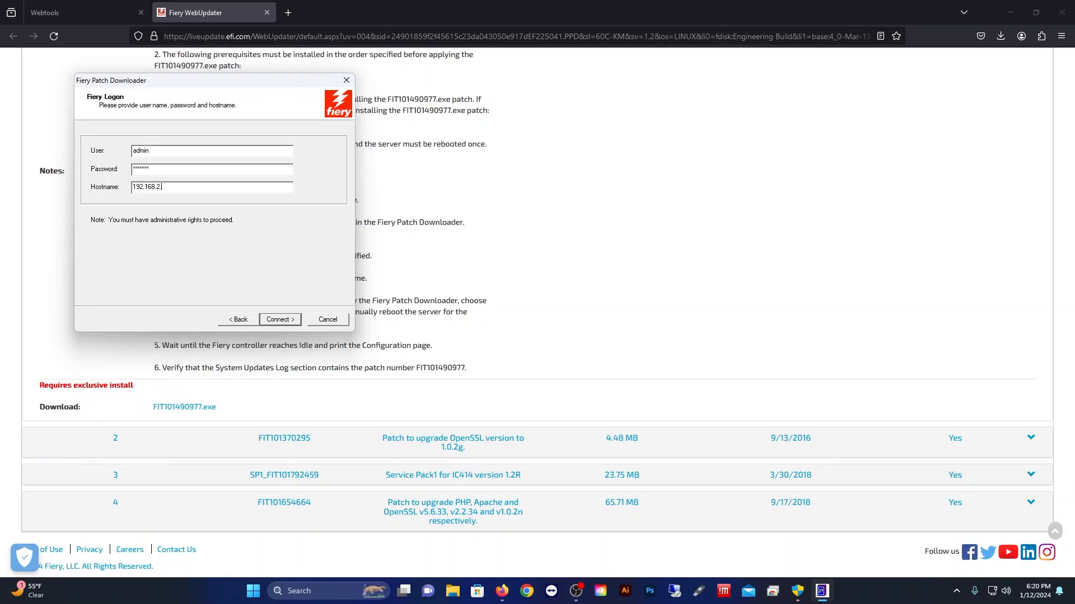
text(23)
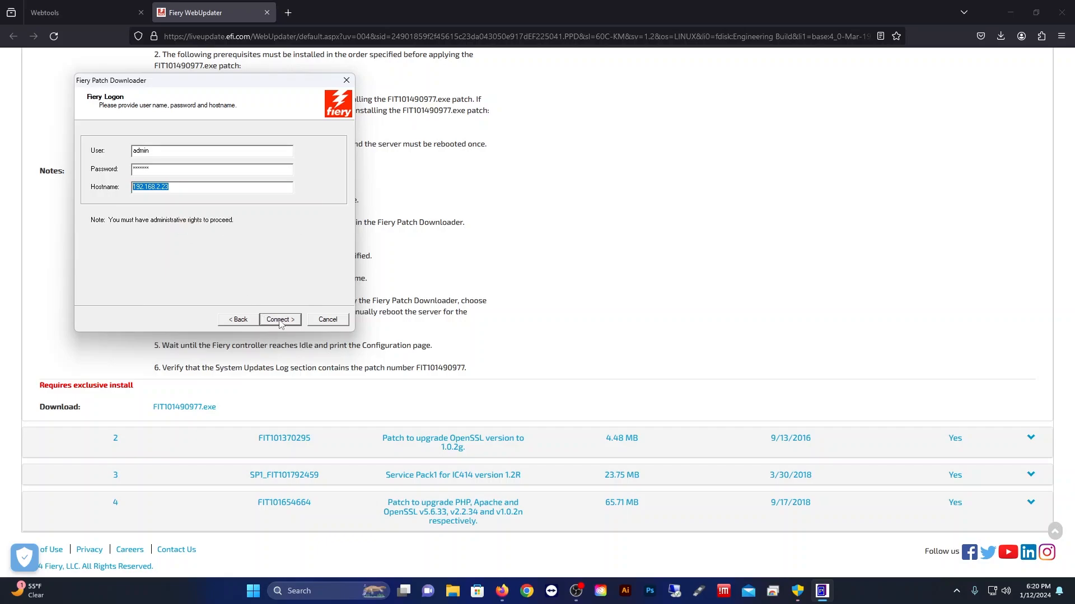
Connect, download and extract patch FIT101490977, then continue to the Reboot option.
click(278, 320)
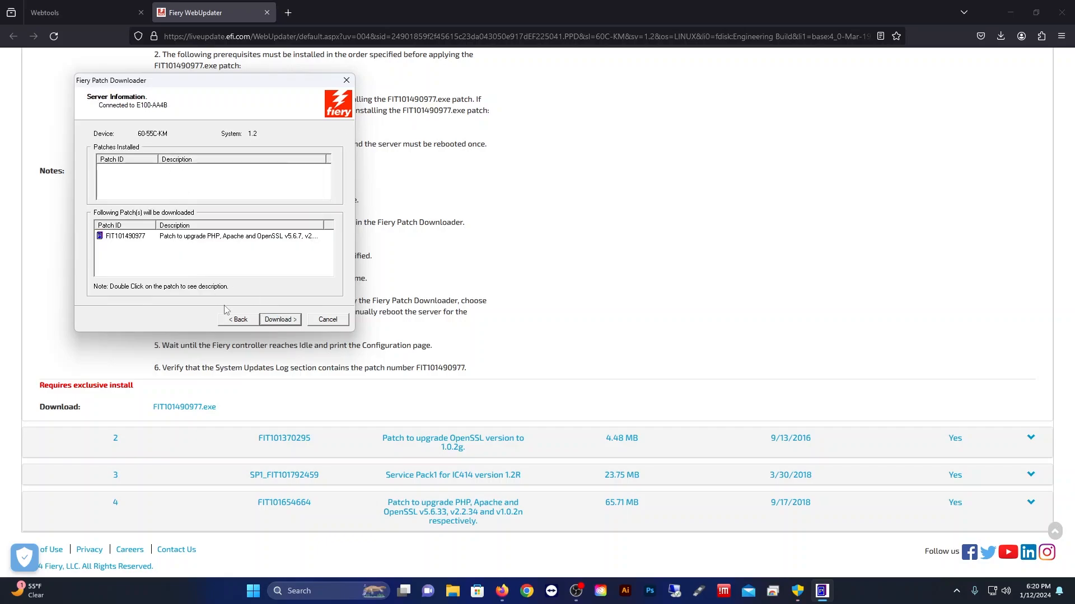
click(278, 320)
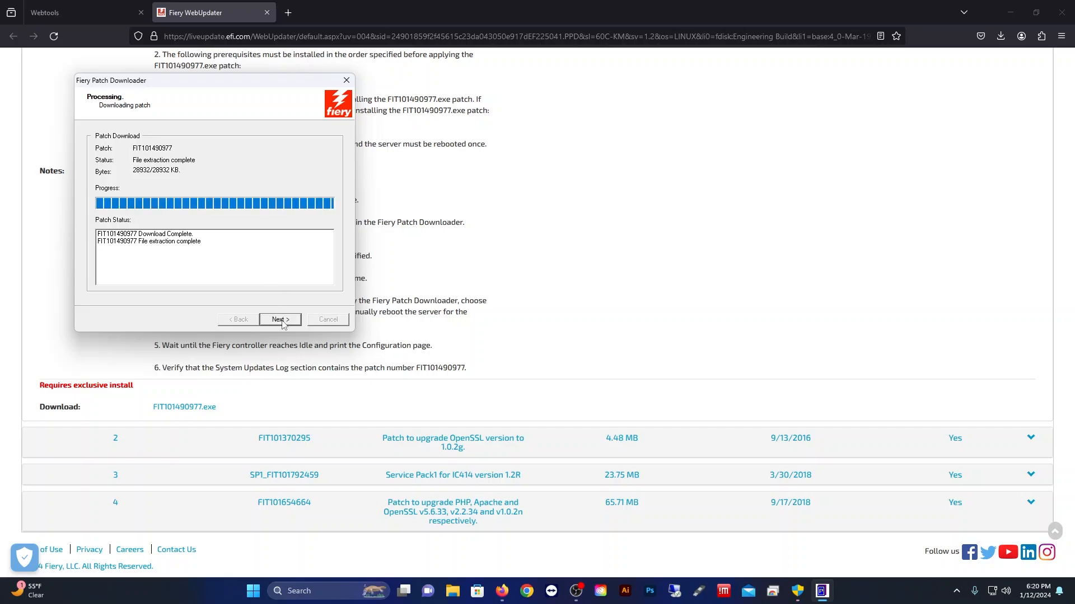
click(280, 319)
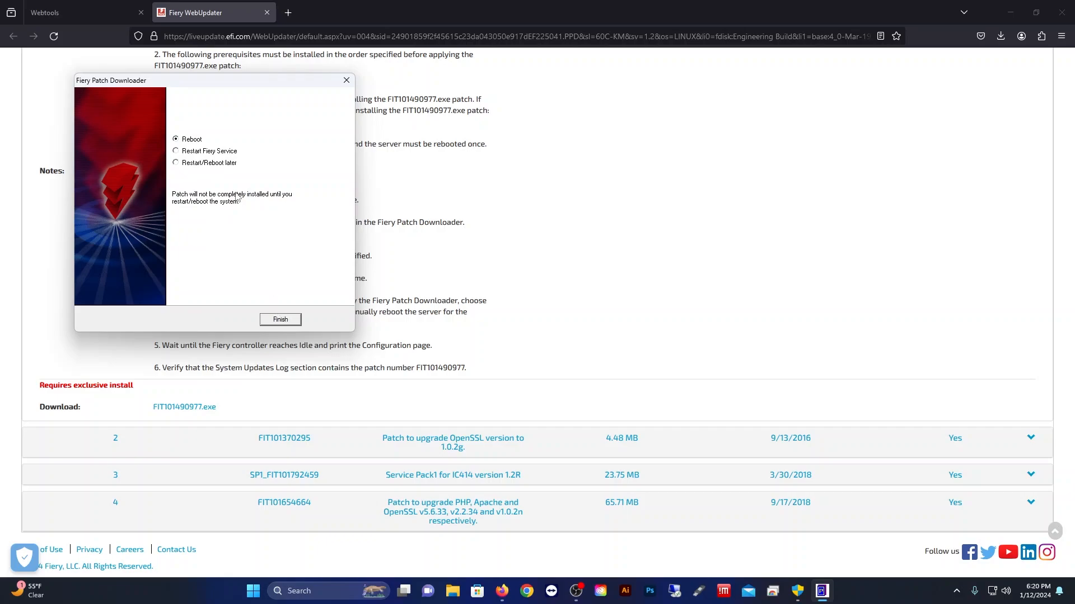
mouse_move(209, 145)
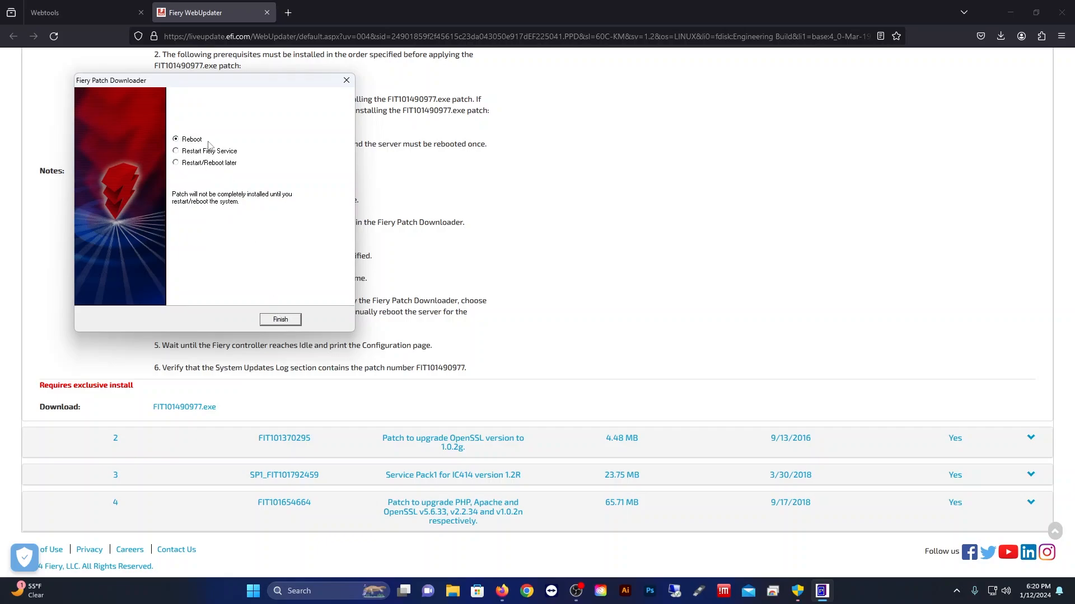
mouse_move(272, 271)
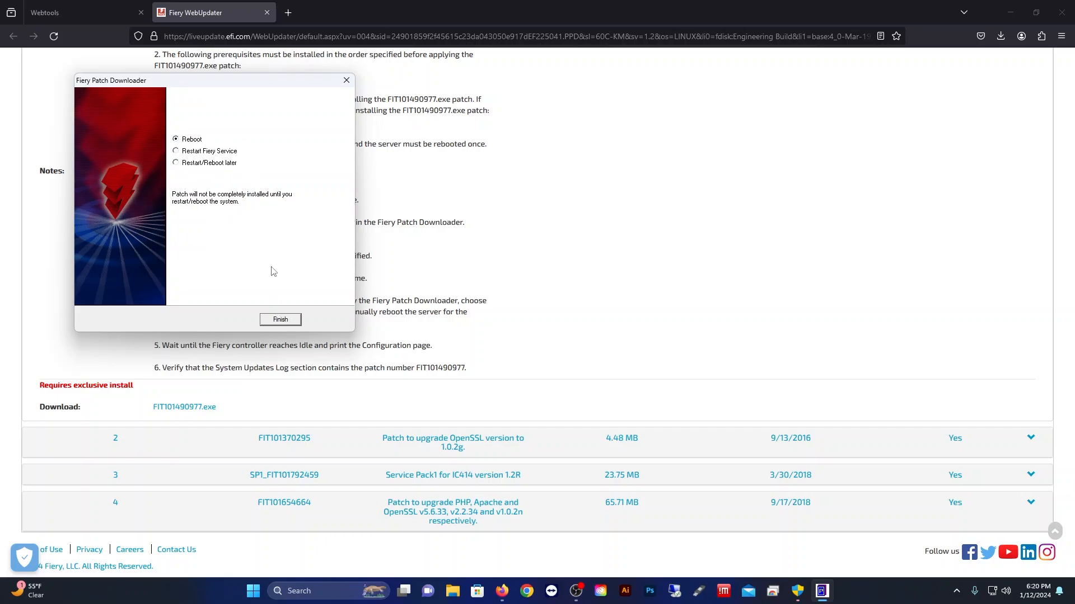